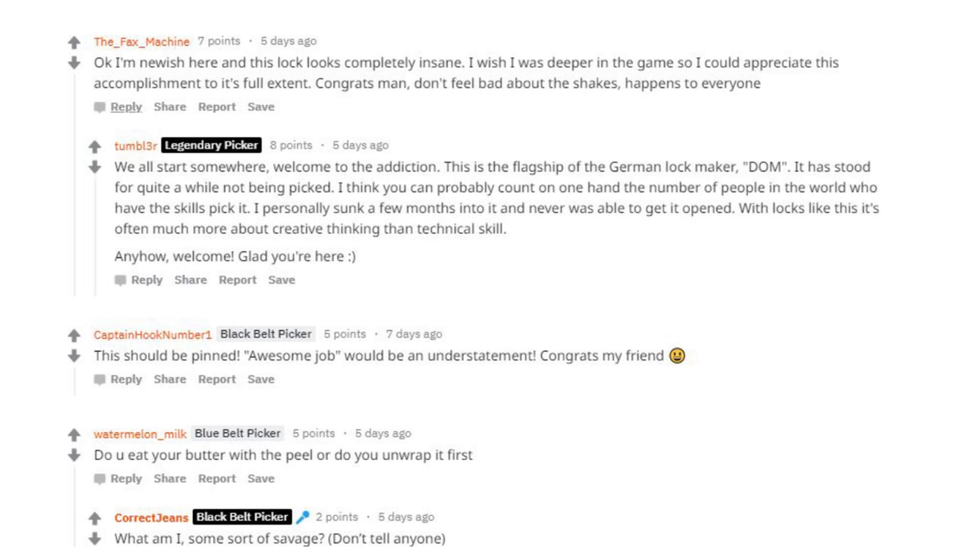
scroll(down, 3)
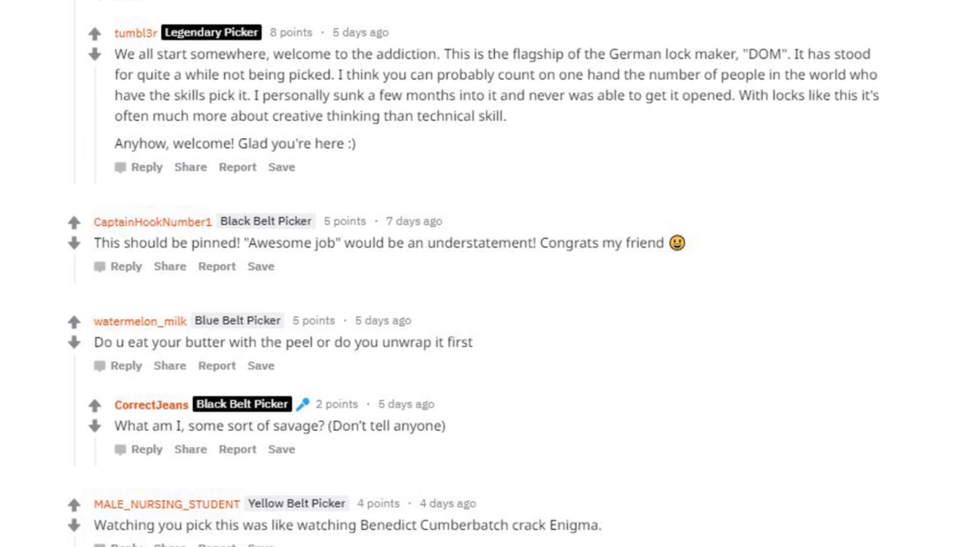
scroll(down, 3)
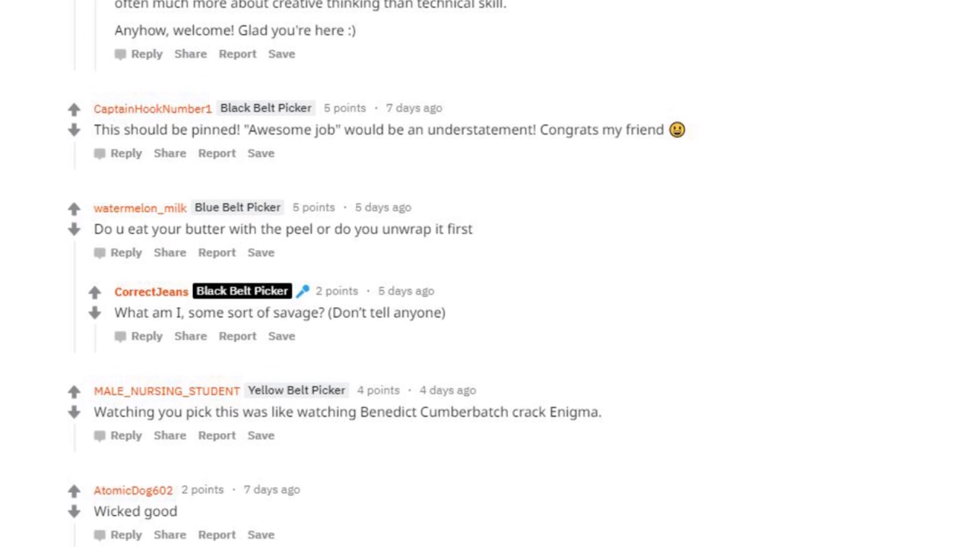
scroll(down, 3)
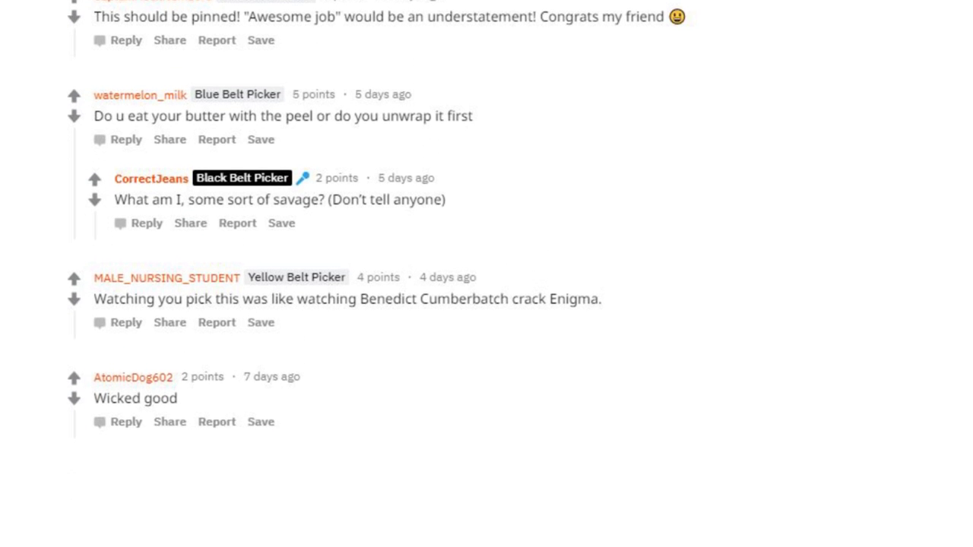
scroll(down, 3)
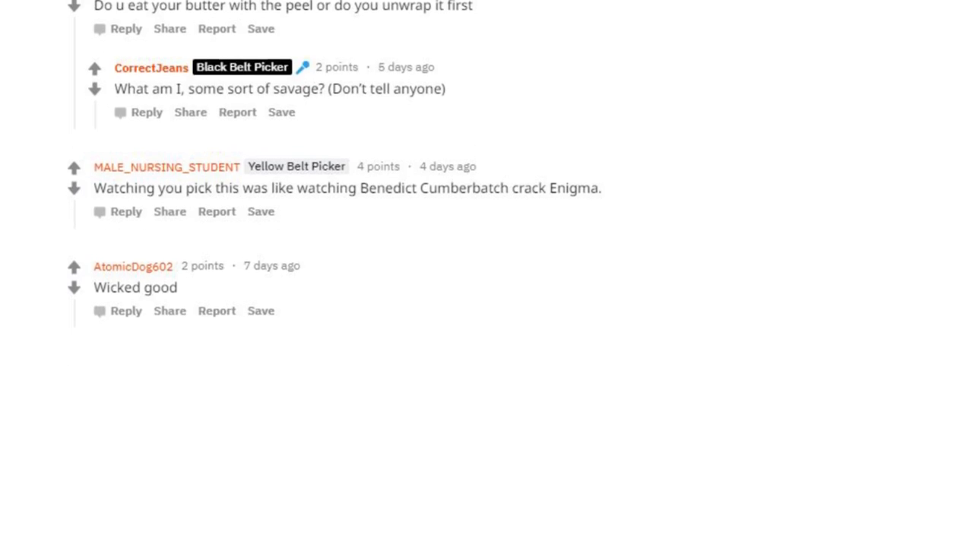
scroll(down, 3)
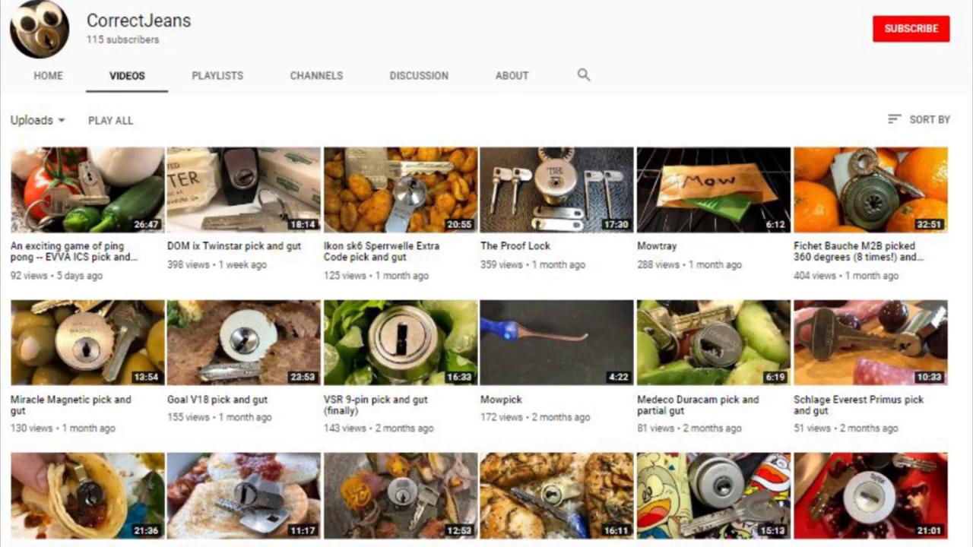
scroll(down, 3)
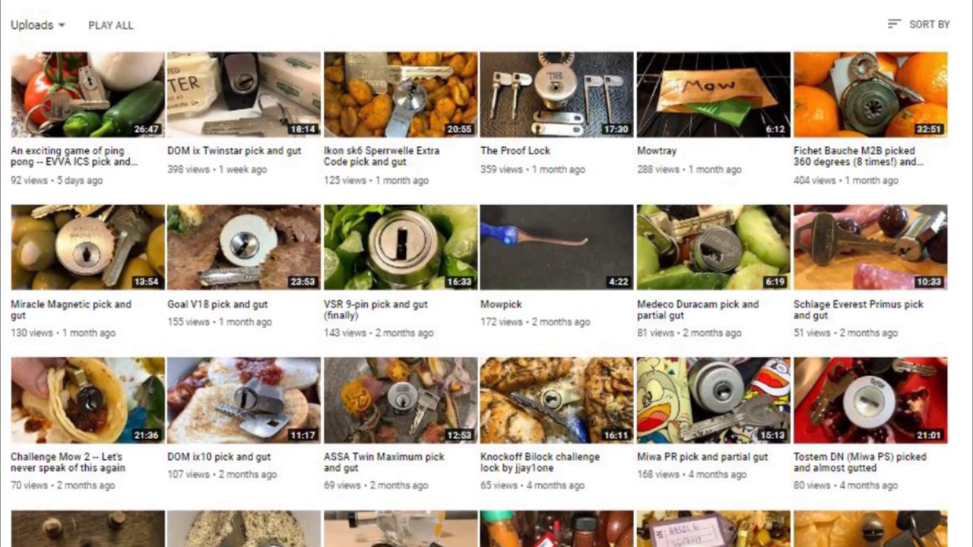
scroll(down, 3)
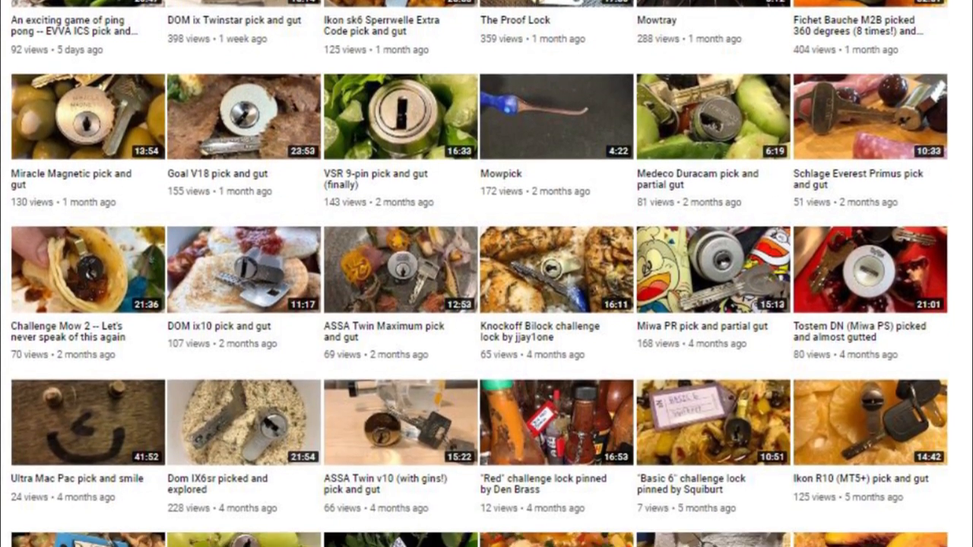
scroll(down, 3)
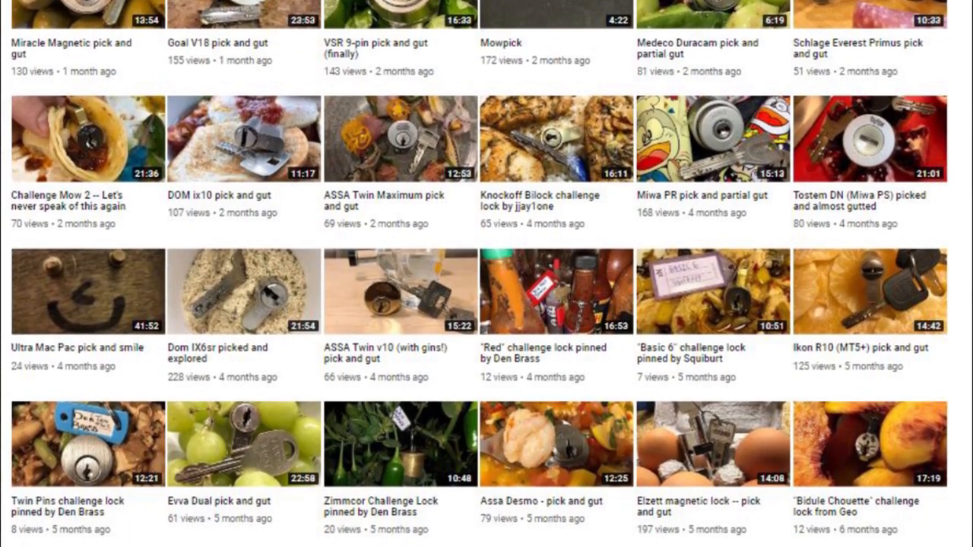